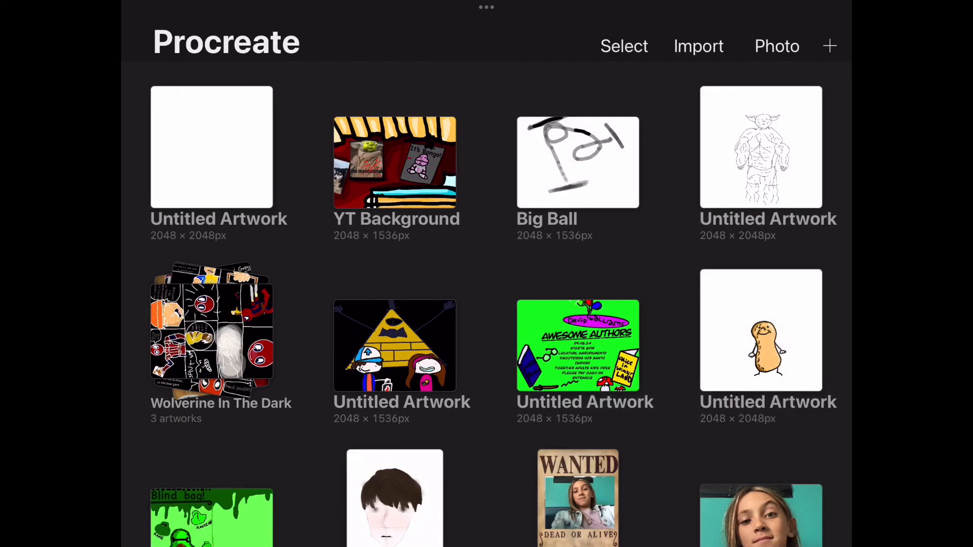
Create a new blank square canvas from the Procreate gallery
{"action": "left_click", "coordinate": [211, 147]}
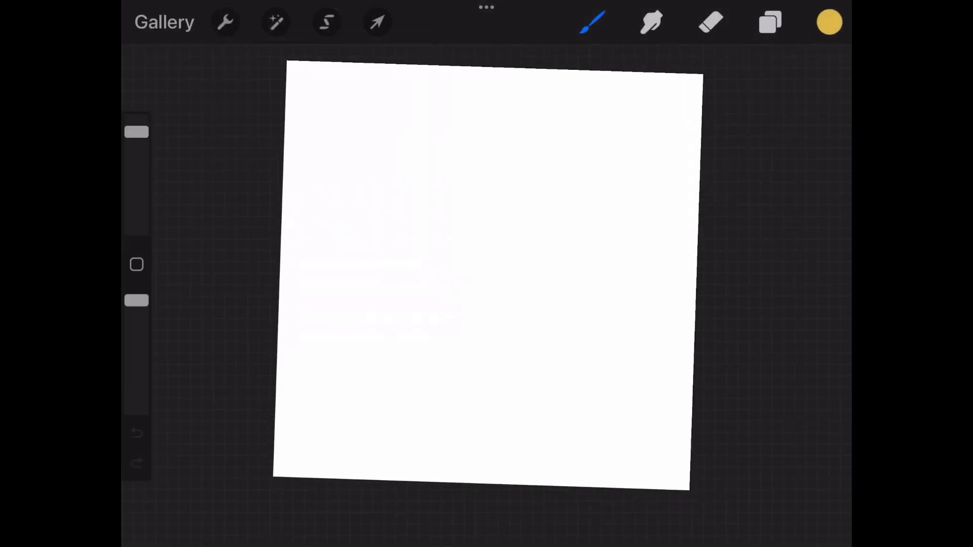
{"action": "left_click", "coordinate": [377, 22]}
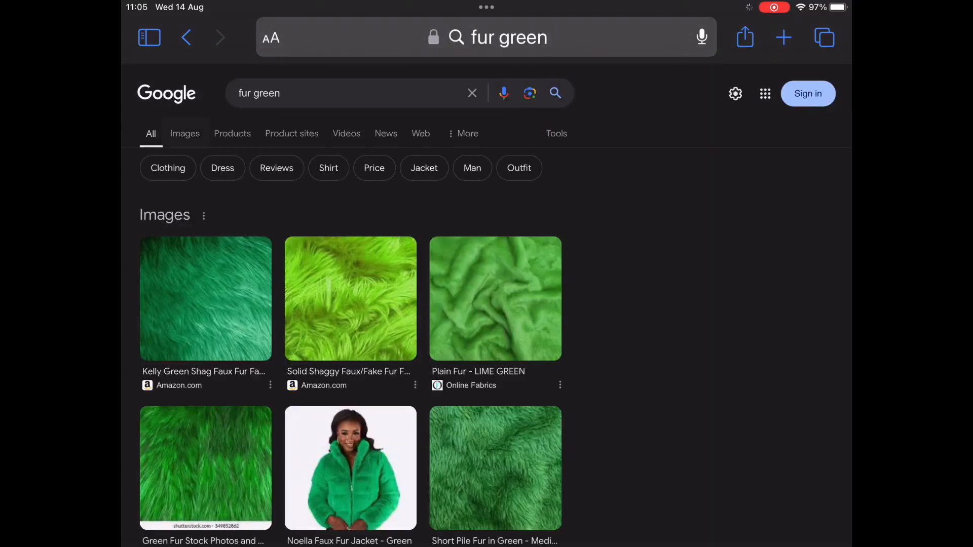
Open a lime green fur image result and save a cropped screenshot of it
{"action": "scroll", "scroll_direction": "down", "scroll_amount": 3}
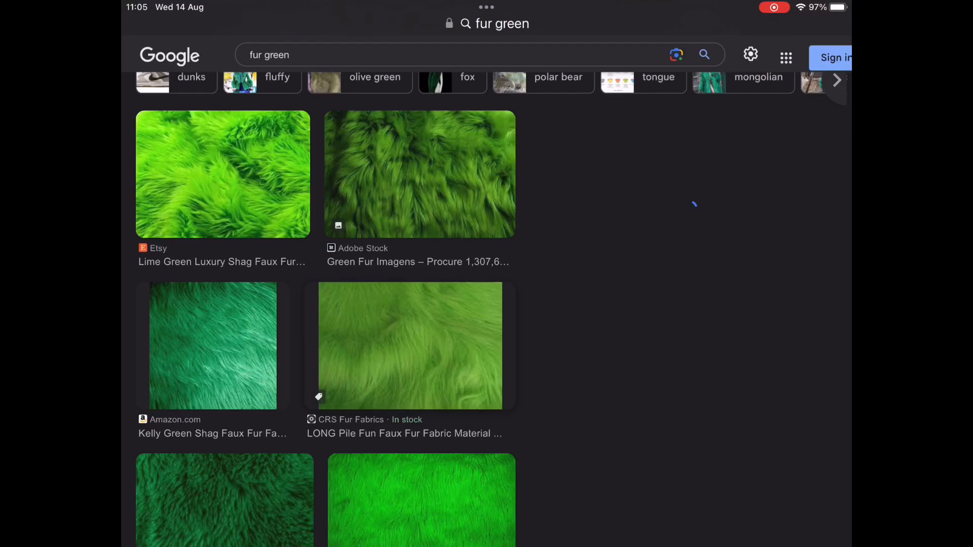
{"action": "left_click", "coordinate": [410, 346]}
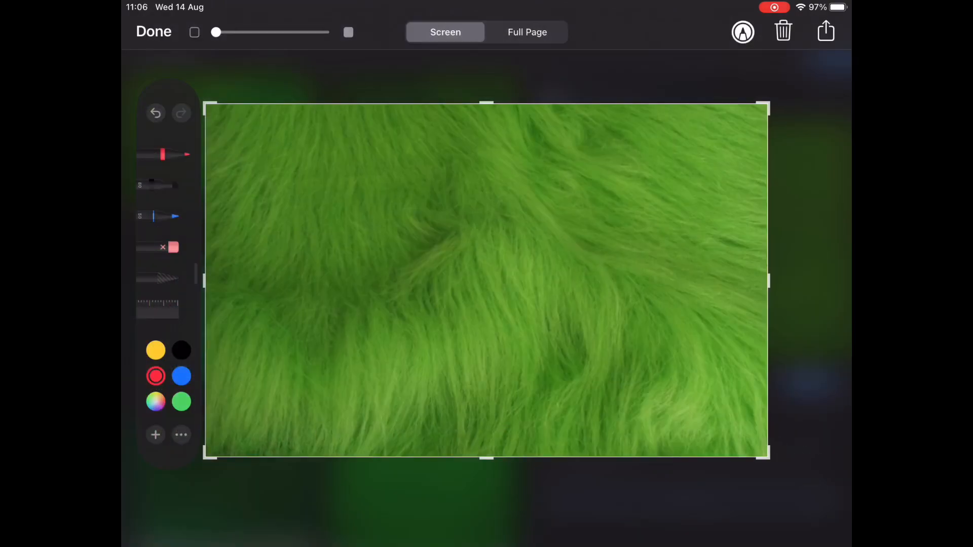
{"action": "left_click", "coordinate": [826, 32]}
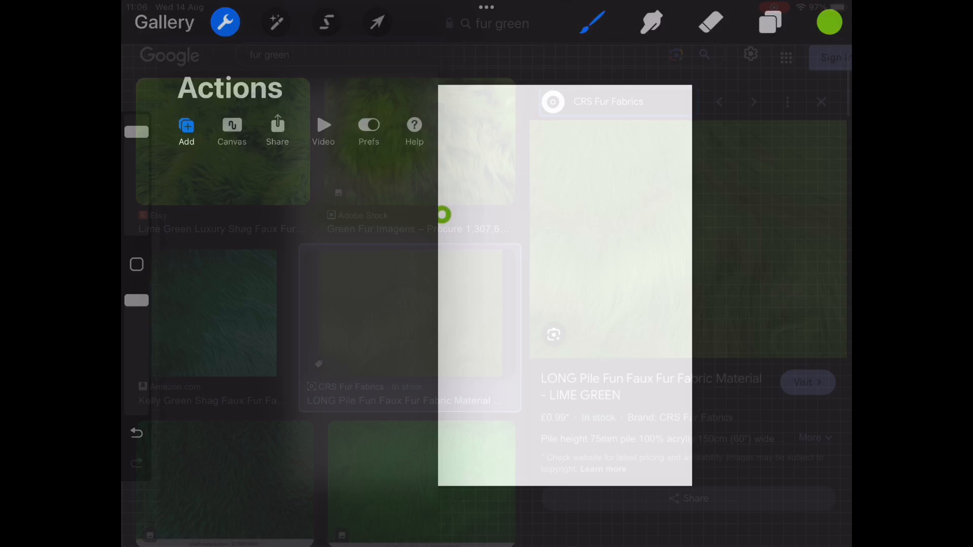
Insert the green fur screenshot and enlarge it across the canvas
{"action": "left_click", "coordinate": [186, 130]}
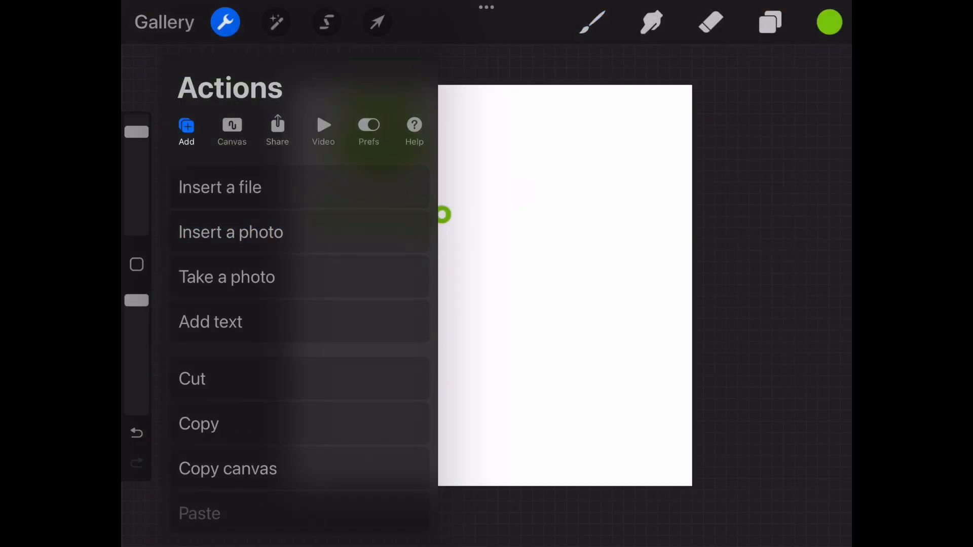
{"action": "left_click", "coordinate": [230, 232]}
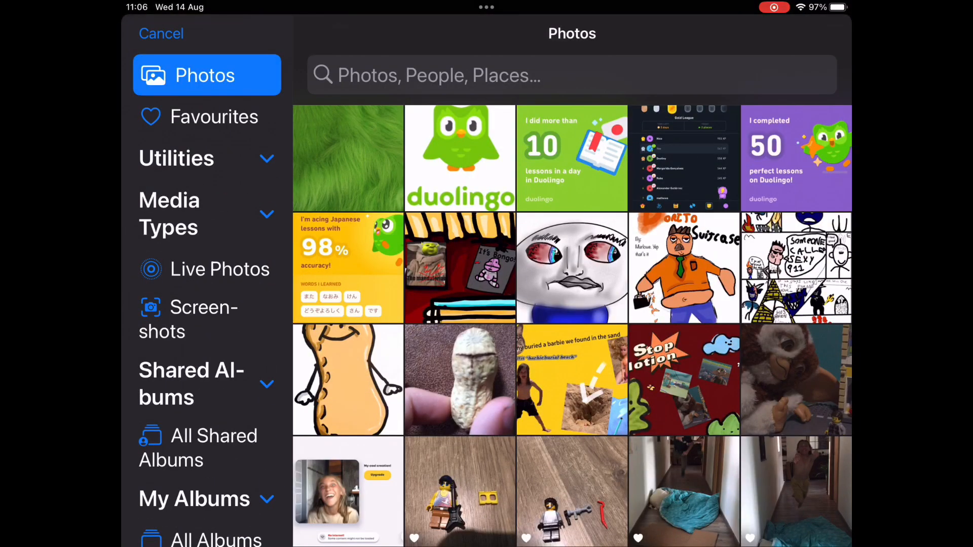
{"action": "left_click", "coordinate": [348, 158]}
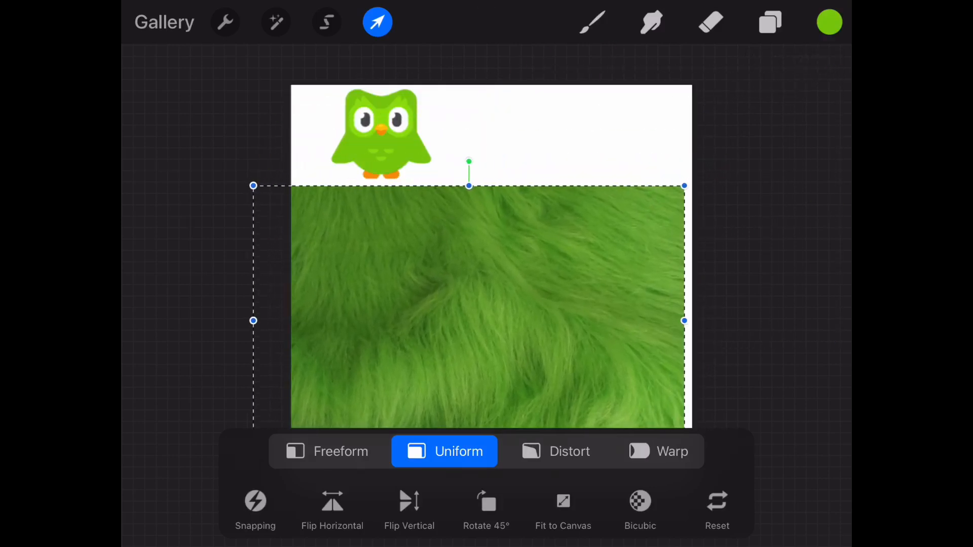
{"action": "left_click_drag", "start_coordinate": [468, 162], "coordinate": [491, 76]}
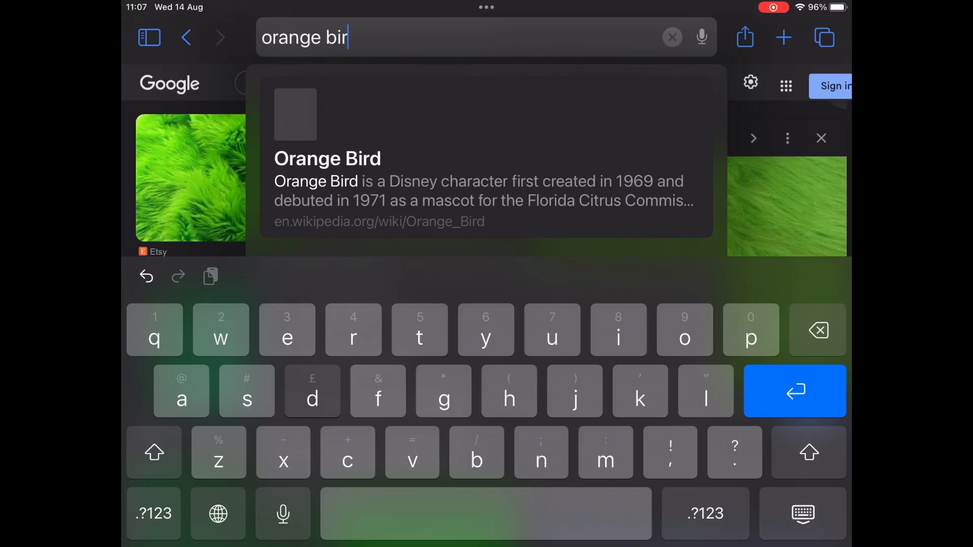
Search Safari for 'orange bird beak' images
{"action": "type", "text": "d beak"}
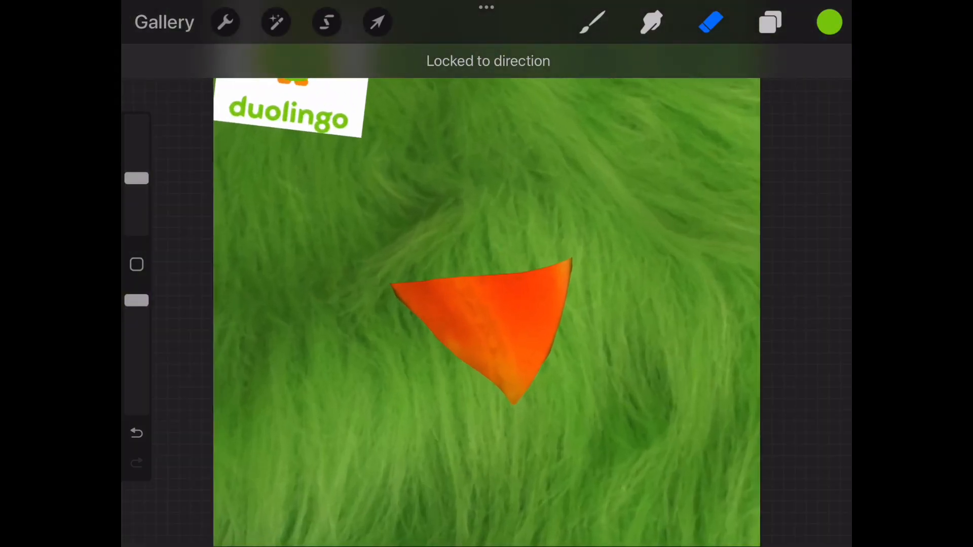
Switch to the Brush, sample the beak's orange and paint a thick edge beneath it
{"action": "left_click", "coordinate": [377, 23]}
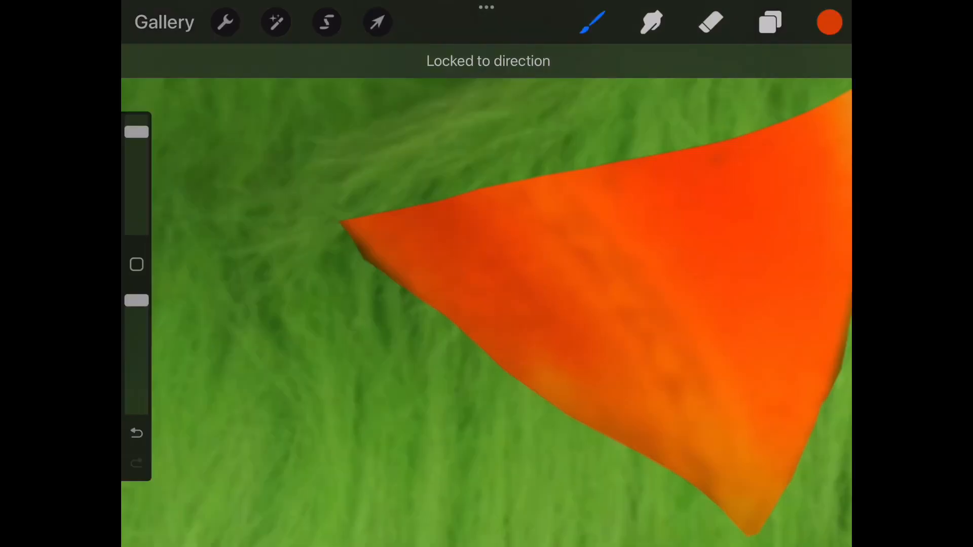
{"action": "left_click", "coordinate": [608, 215]}
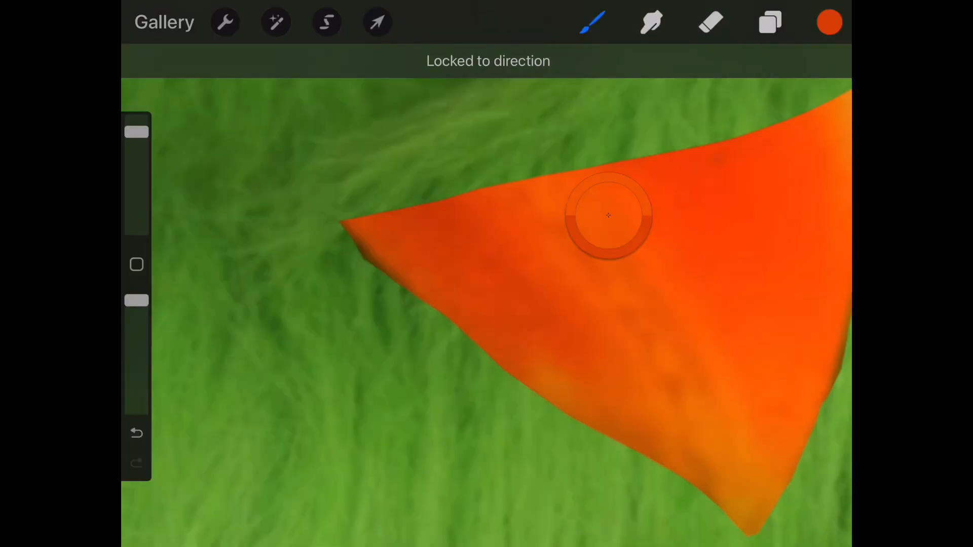
{"action": "left_click_drag", "start_coordinate": [608, 215], "coordinate": [813, 369]}
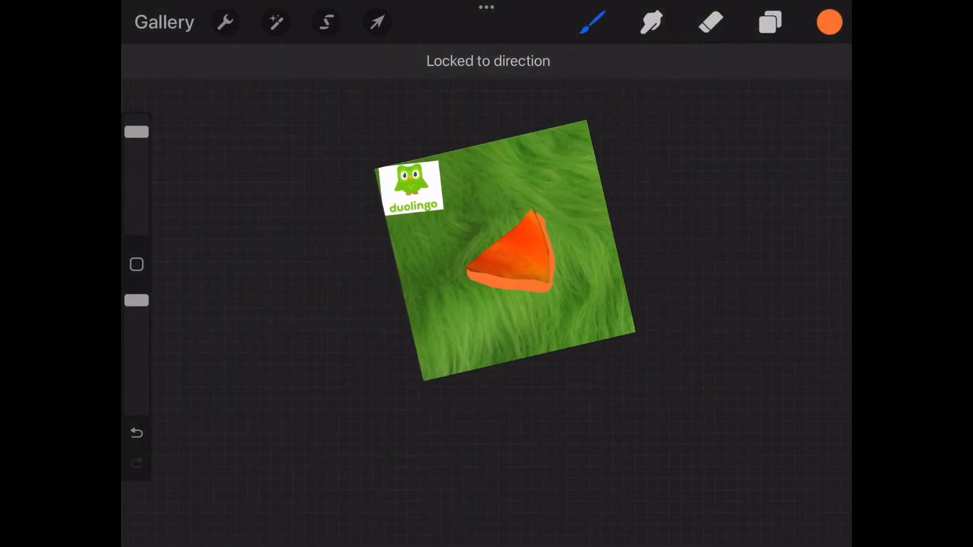
{"action": "left_click", "coordinate": [829, 22]}
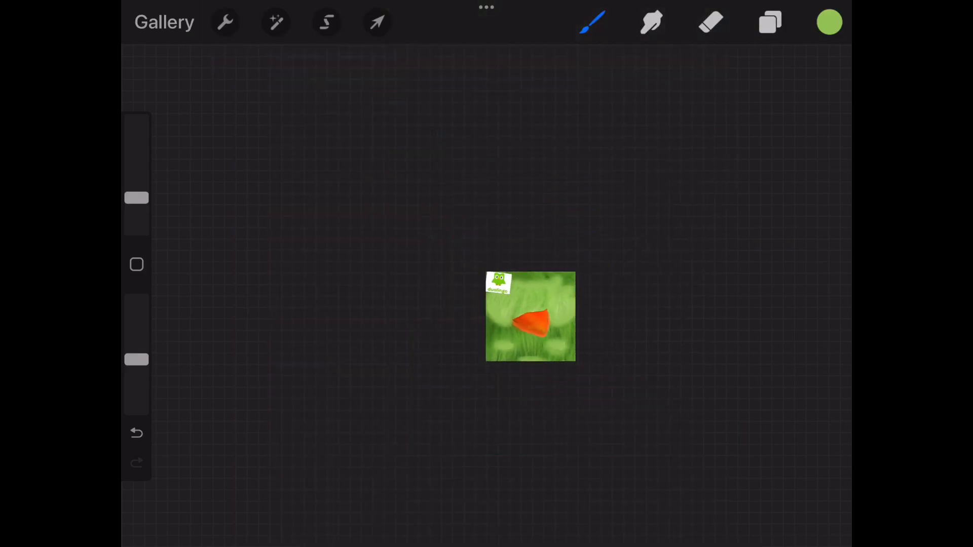
Zoom back in on the owl face after painting the lighter fur patches
{"action": "left_click_drag", "start_coordinate": [531, 316], "coordinate": [478, 292]}
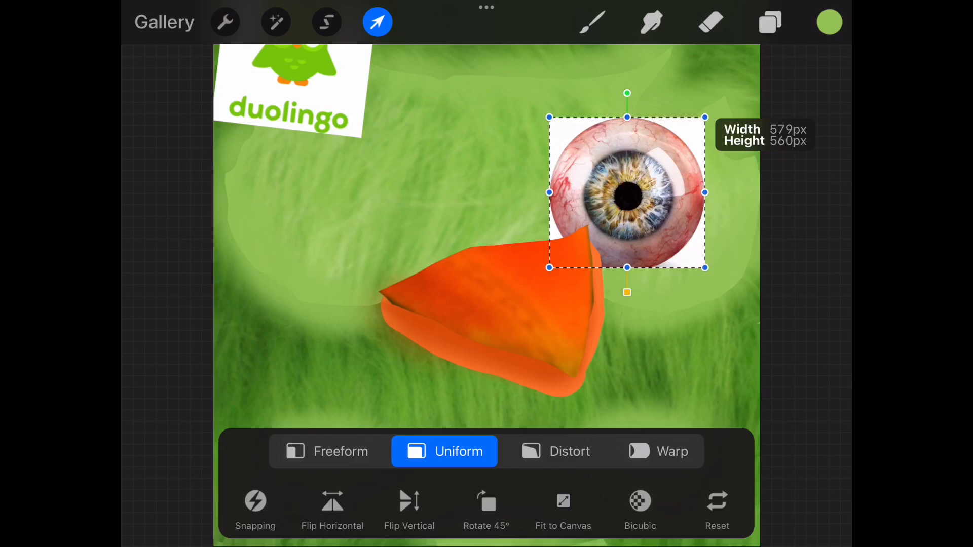
Resize the eyeball photo and place it above the right side of the beak
{"action": "left_click_drag", "start_coordinate": [627, 293], "coordinate": [616, 373]}
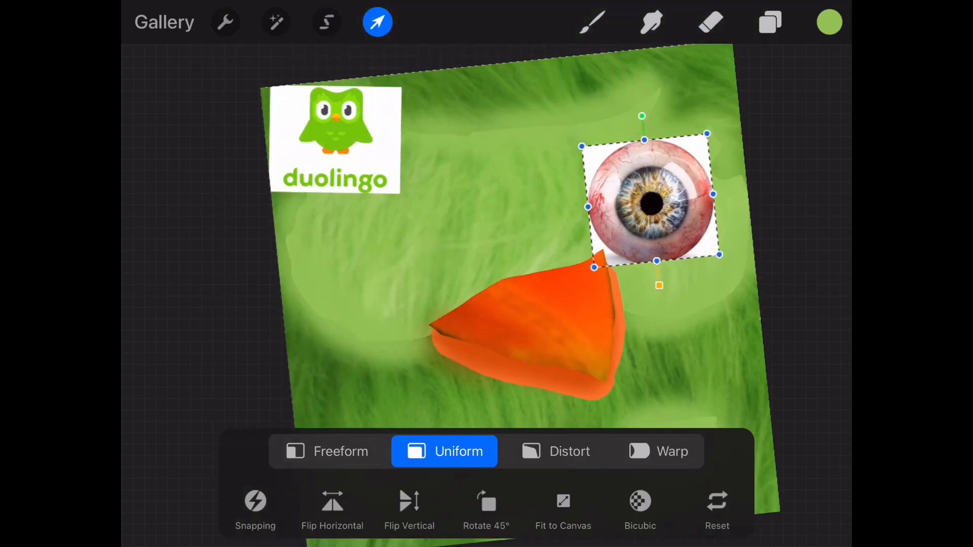
{"action": "left_click", "coordinate": [711, 22]}
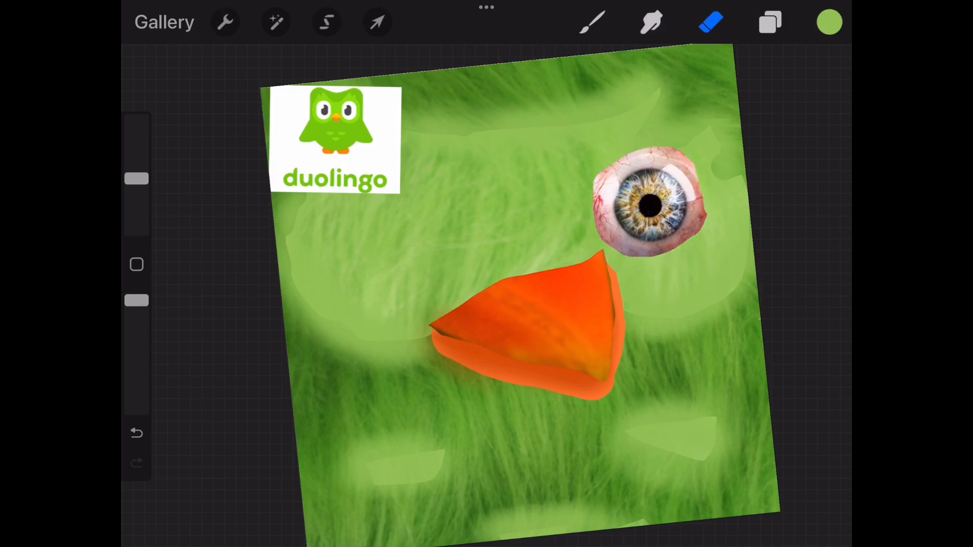
Distort the eyeball, stretching it vertically into an upright oval
{"action": "left_click", "coordinate": [376, 22]}
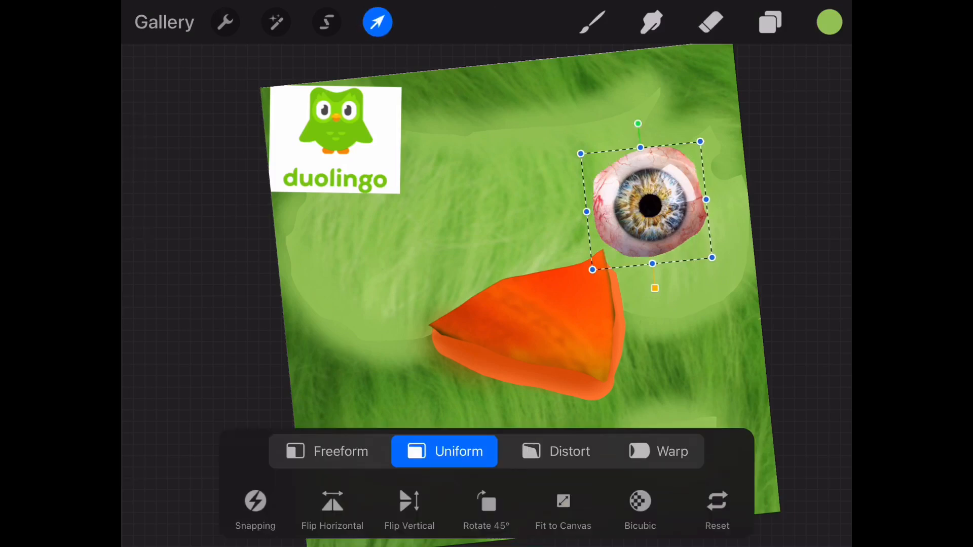
{"action": "left_click", "coordinate": [554, 451]}
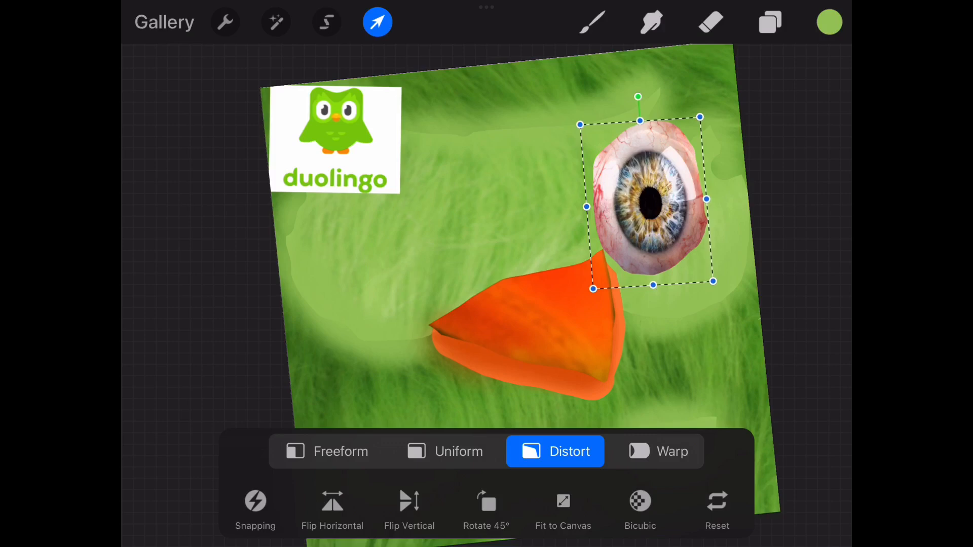
{"action": "left_click", "coordinate": [224, 22]}
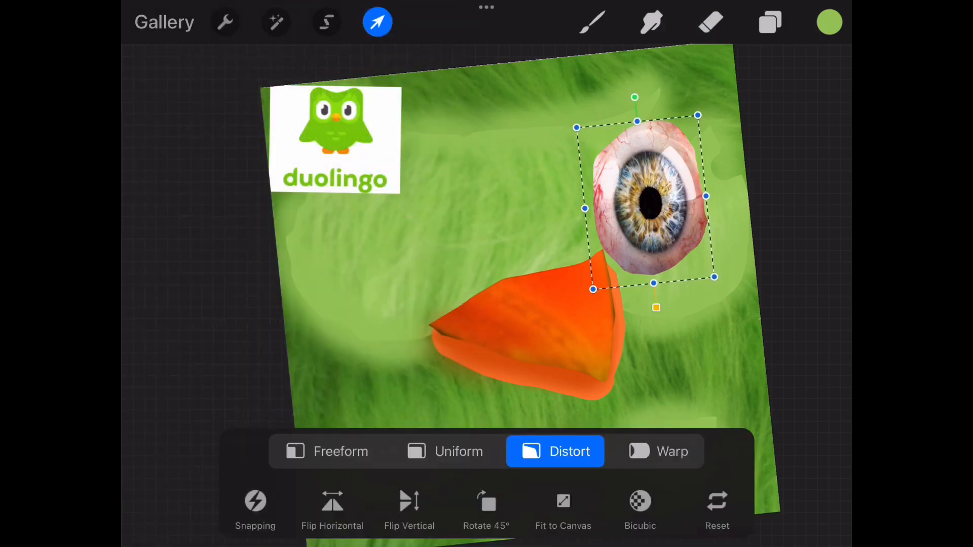
{"action": "left_click", "coordinate": [225, 22]}
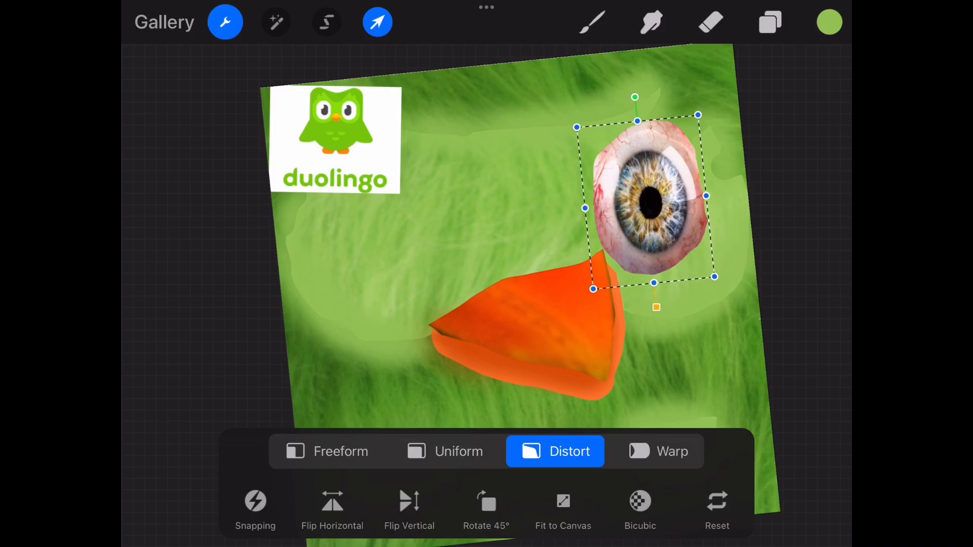